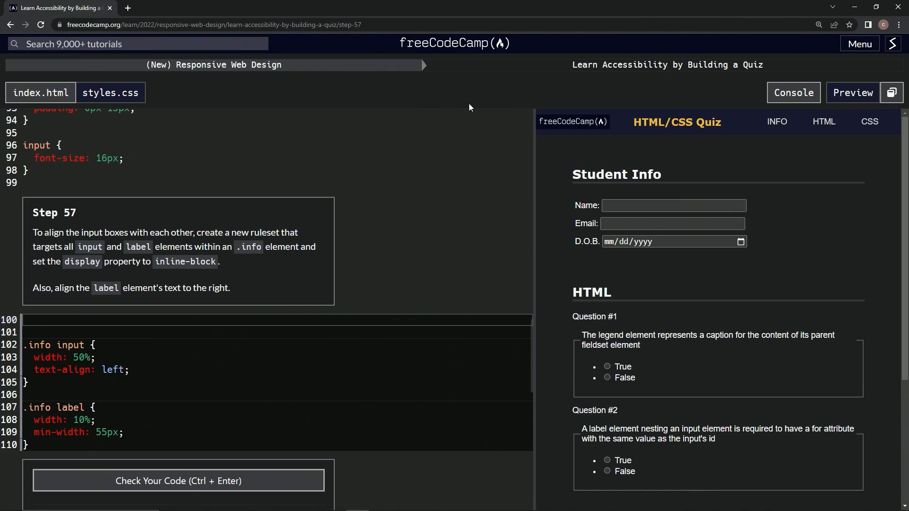
mouse_move(723, 86)
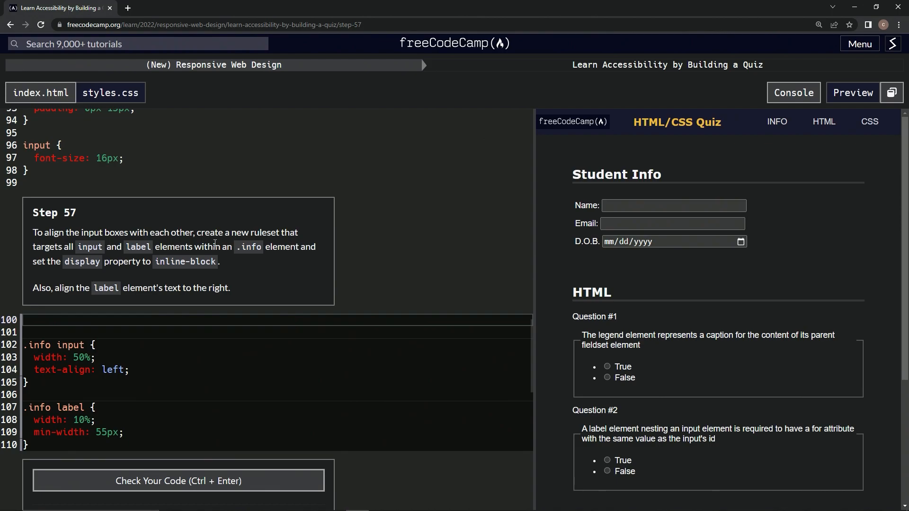
mouse_move(278, 263)
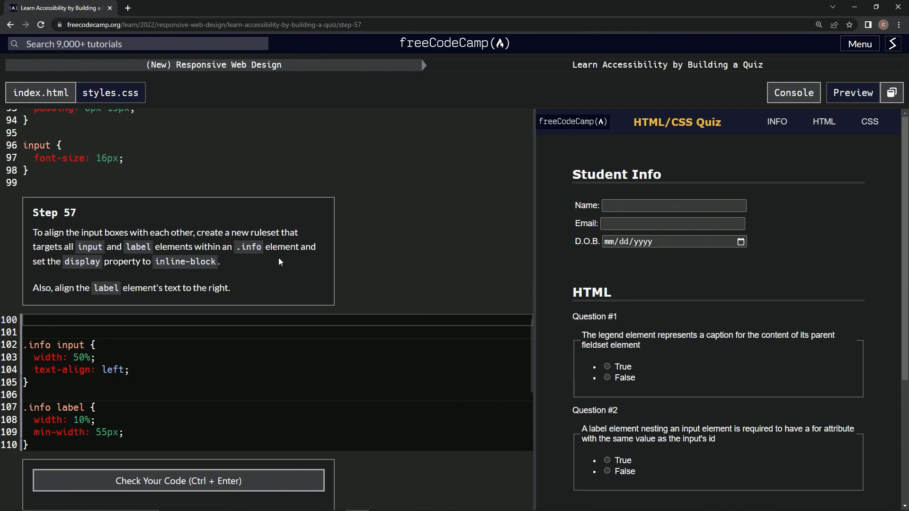
mouse_move(100, 267)
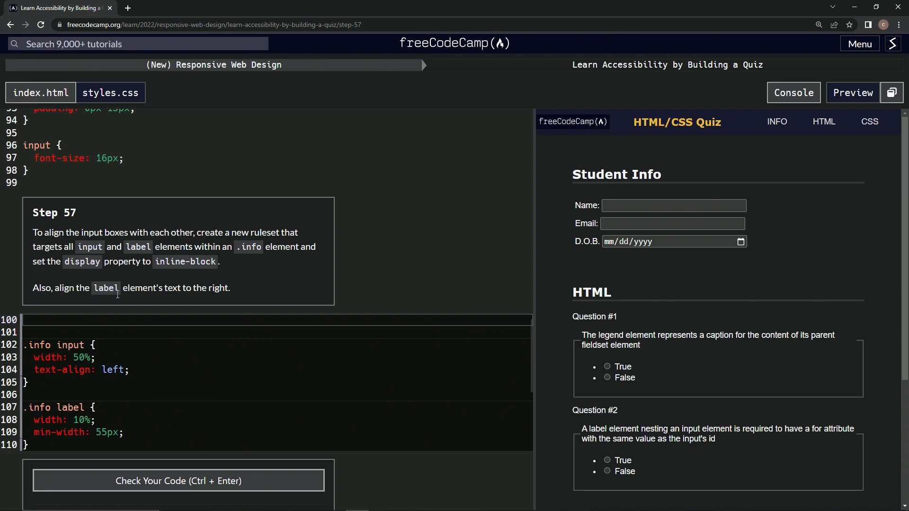
mouse_move(203, 309)
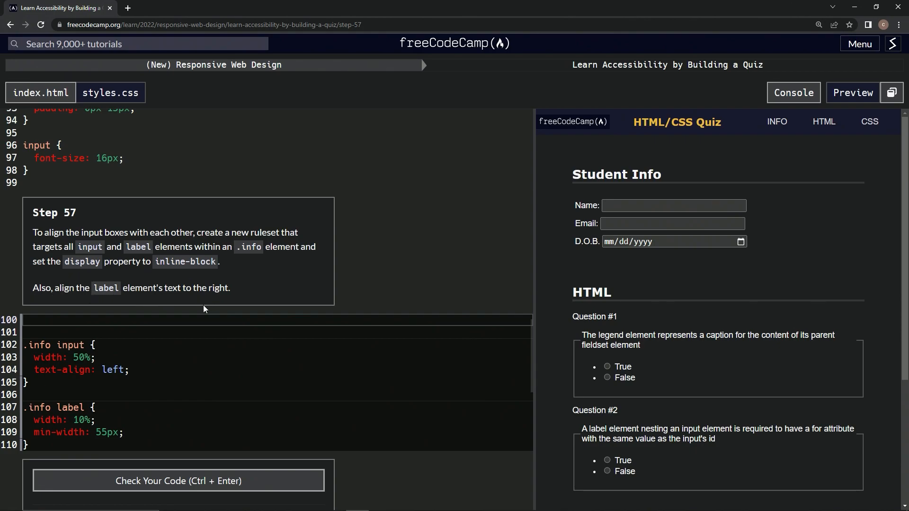
- Place the cursor after the .info label rule to begin a new ruleset below it
left_click(25, 445)
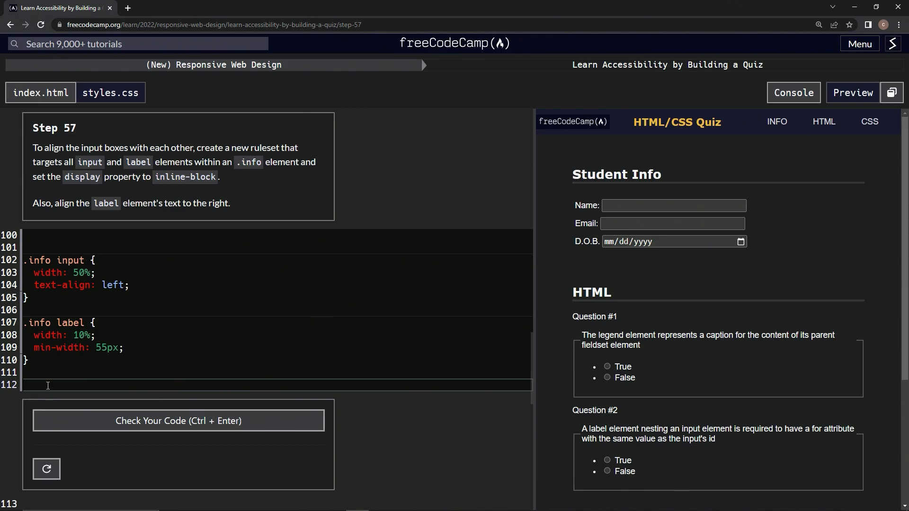
- Write `.info input, label { display: inline-block; }` as a new ruleset in styles.css
type(".in")
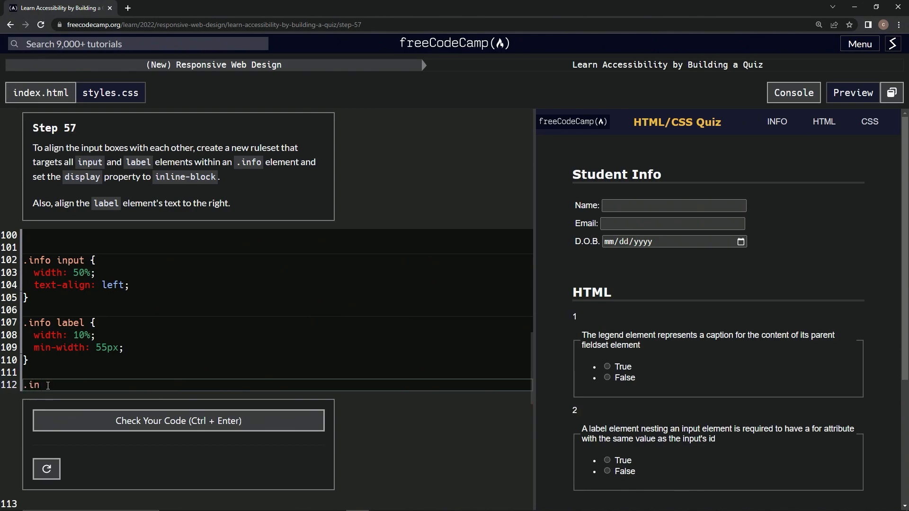
type("fo inp")
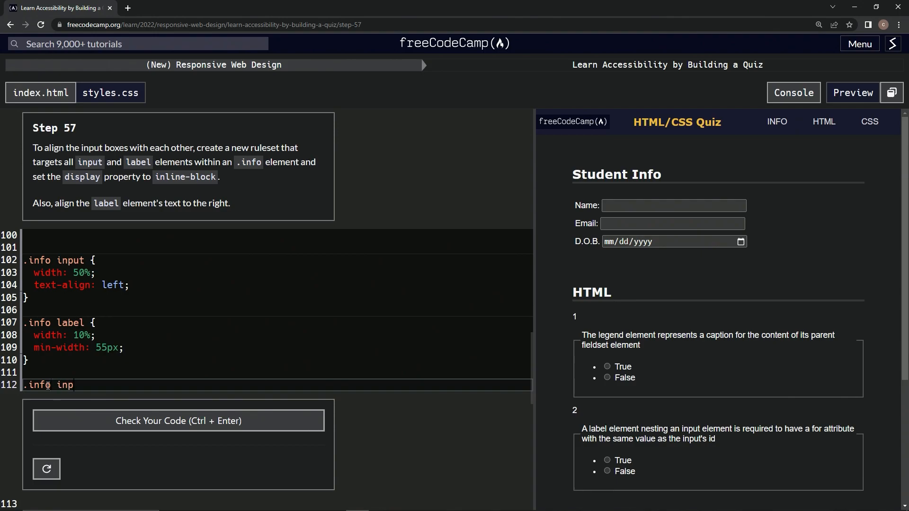
type("ut, label")
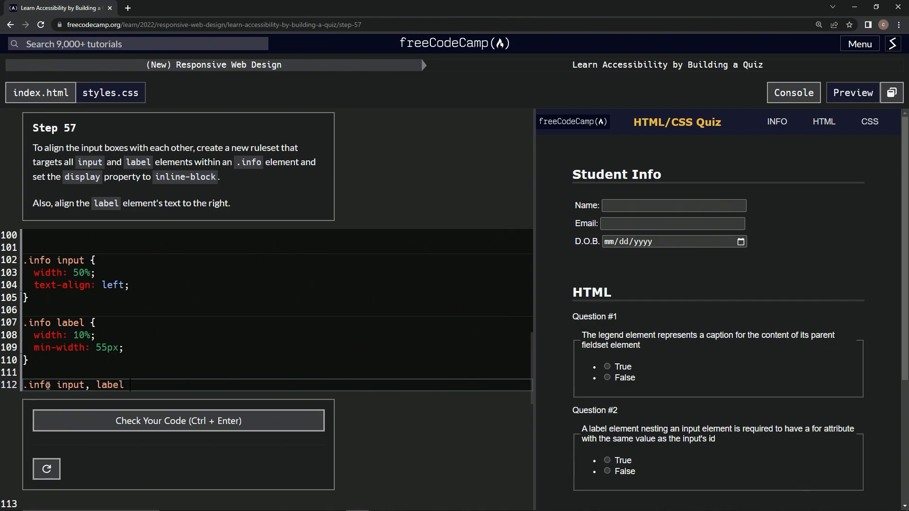
type("{")
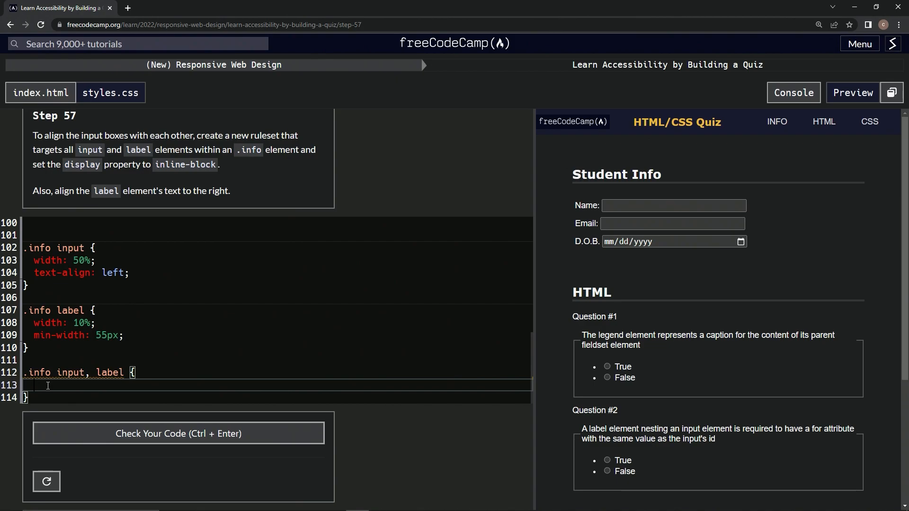
type("display:")
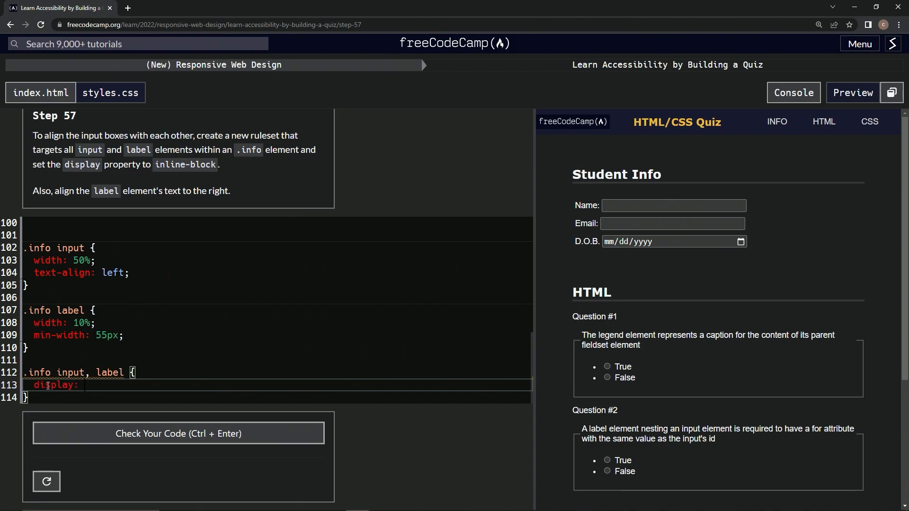
type("inline")
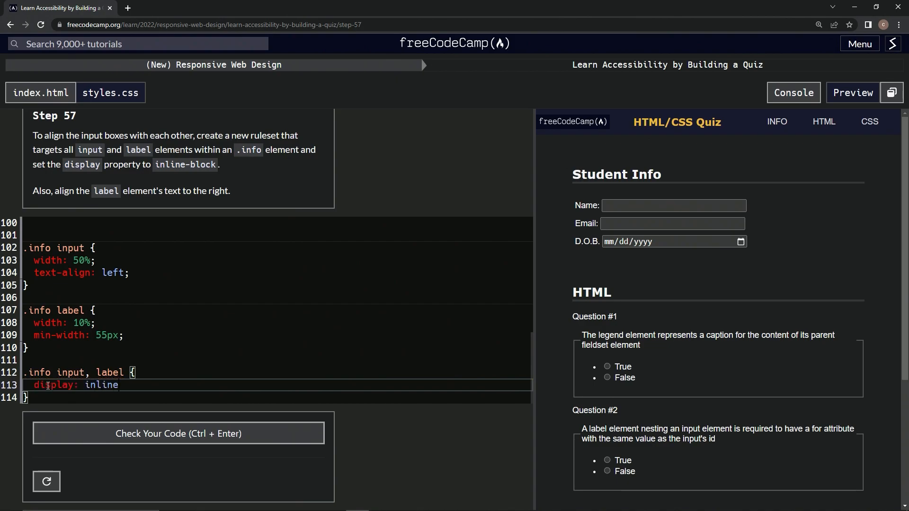
type("-blo")
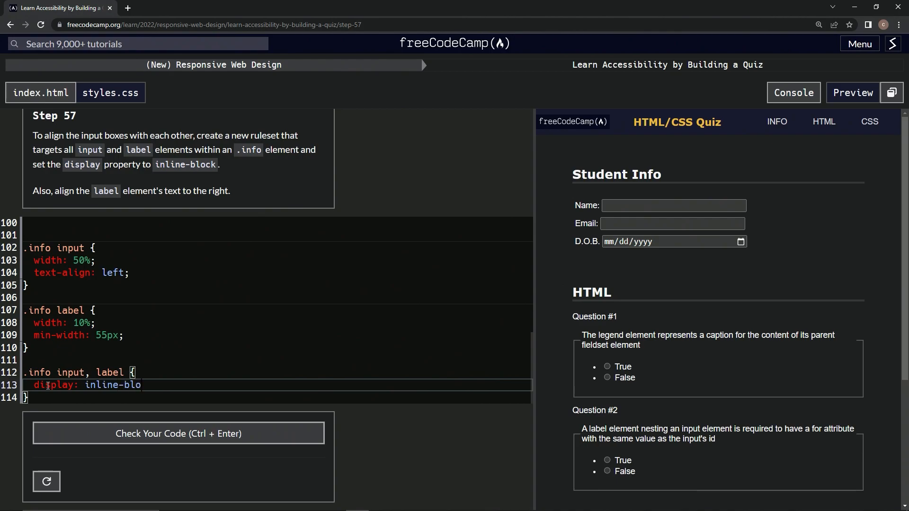
type("ck;")
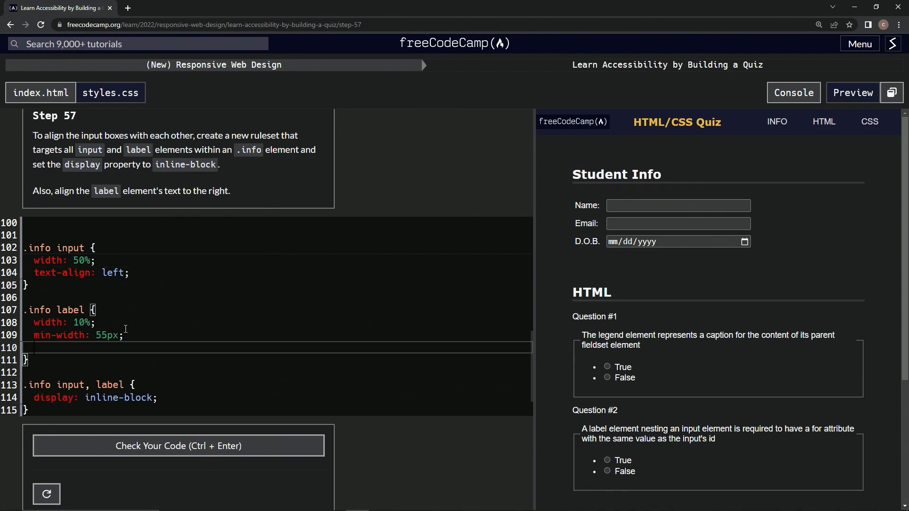
- Add `text-align: right;` to the .info label rule, fixing the 'rigth' typo
type("text")
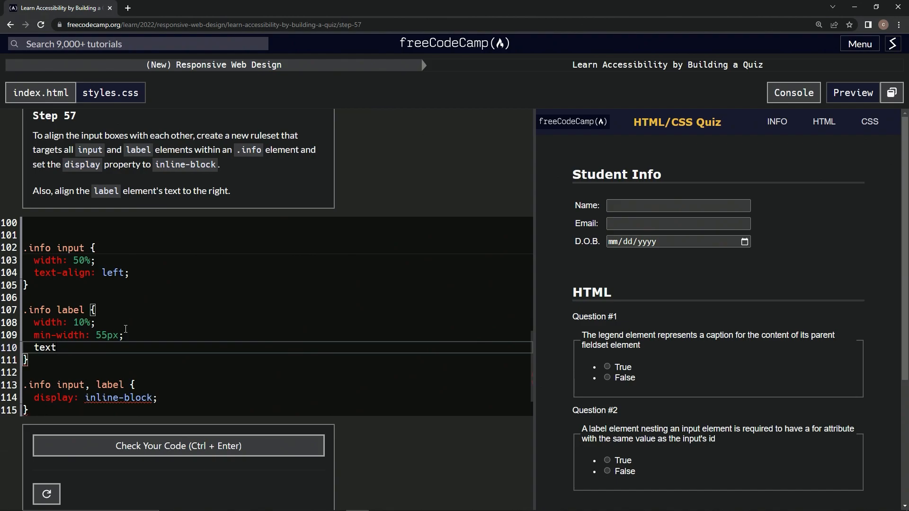
type("-align")
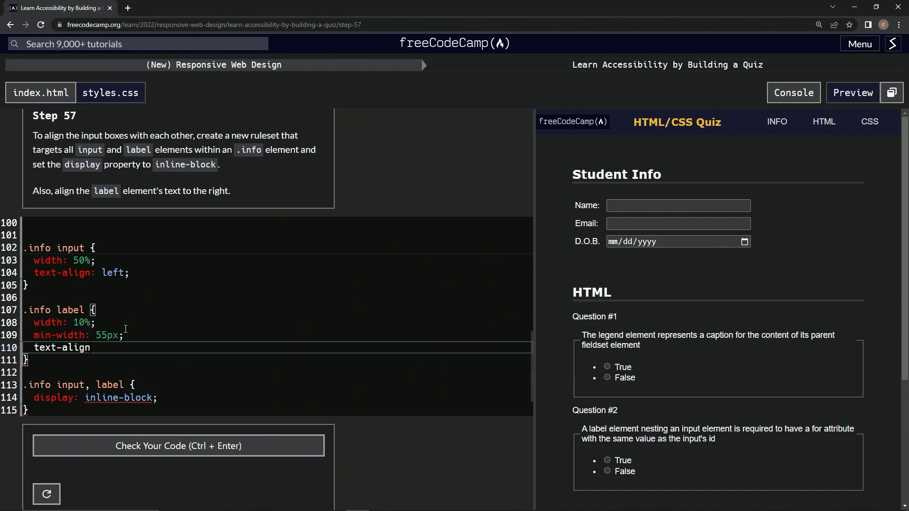
type(": rigth")
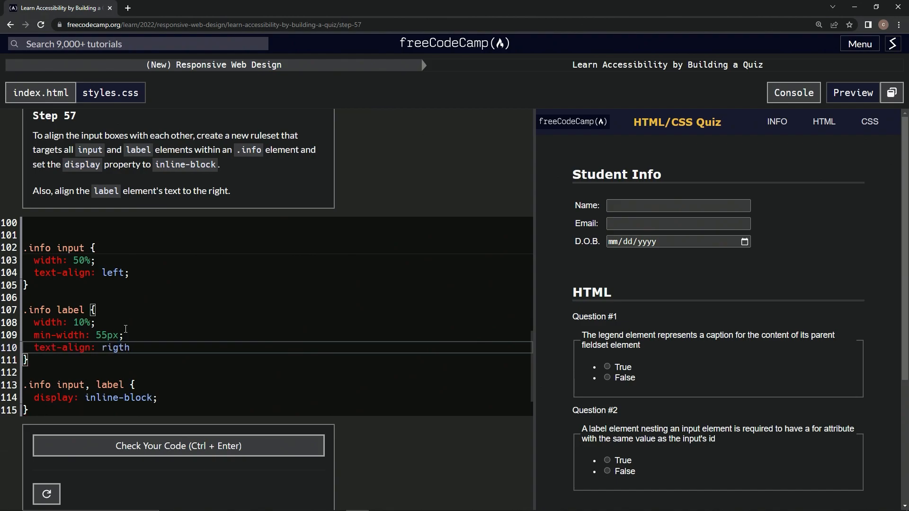
type("right;")
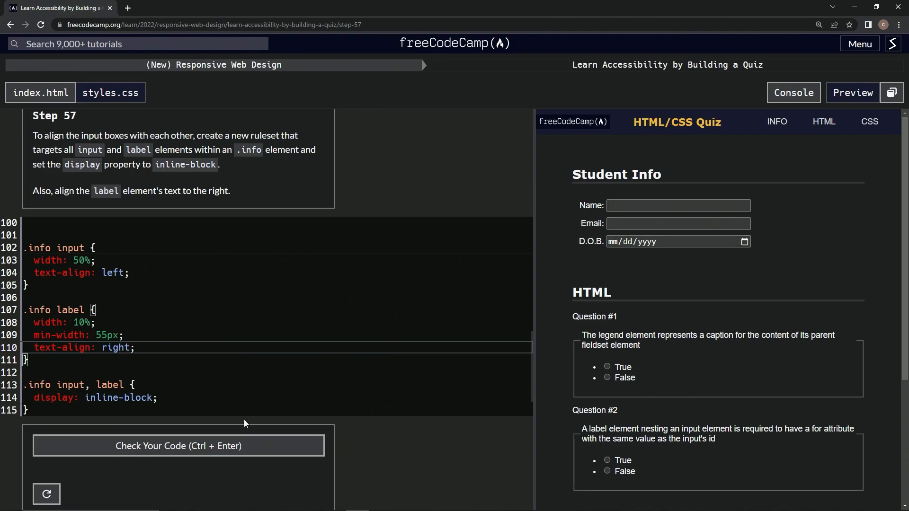
- Correct the selector to `.info input, .info label`, pass Step 57 and advance to Step 58
left_click(178, 446)
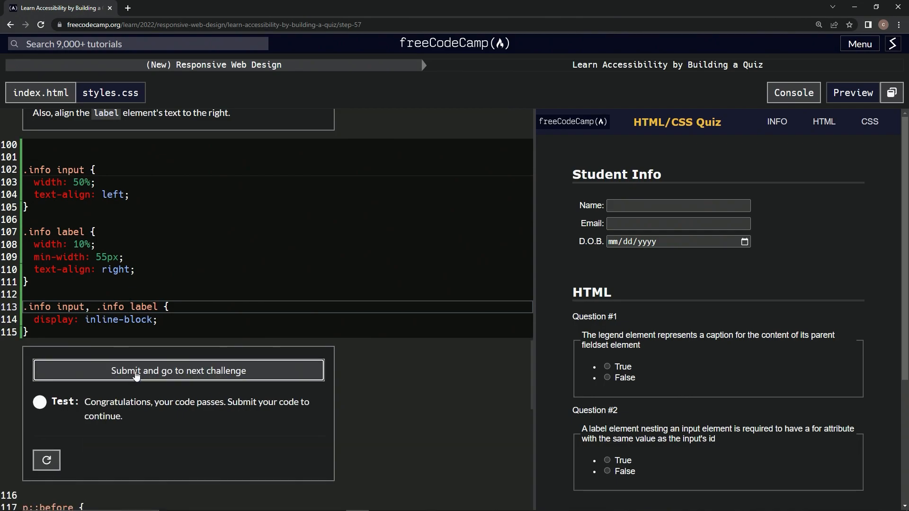
left_click(178, 371)
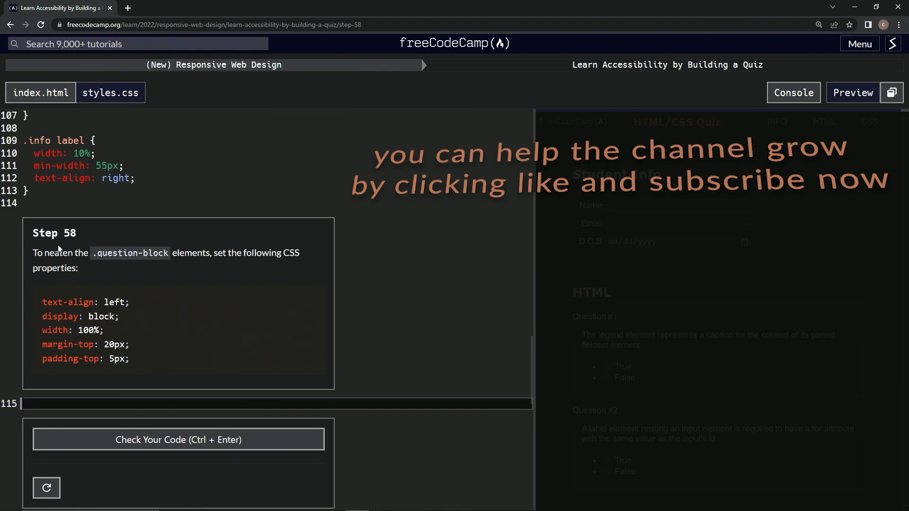
mouse_move(302, 246)
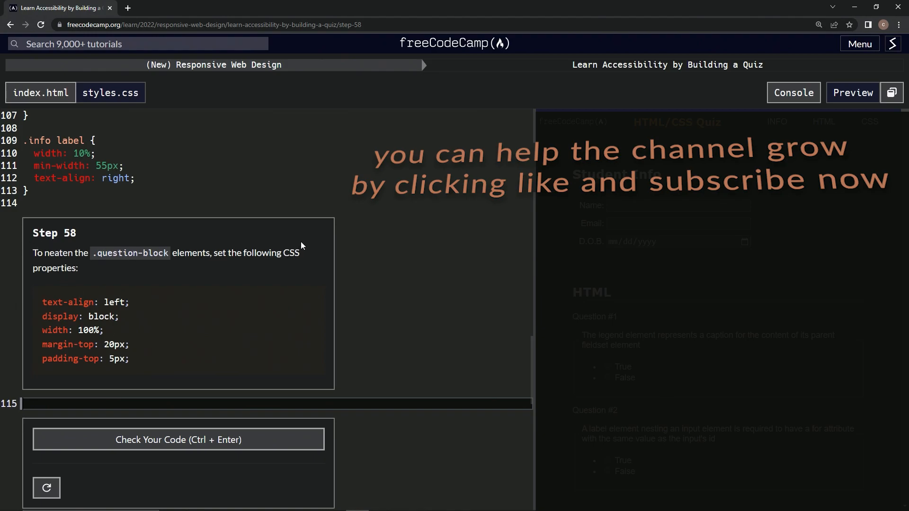